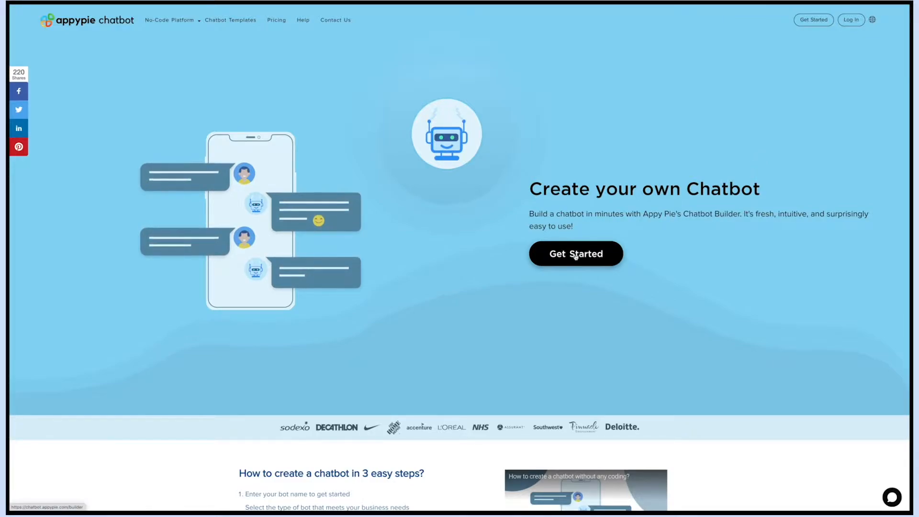
Start a new chatbot and confirm DemoTest as its name.
{"action": "left_click", "coordinate": [575, 253]}
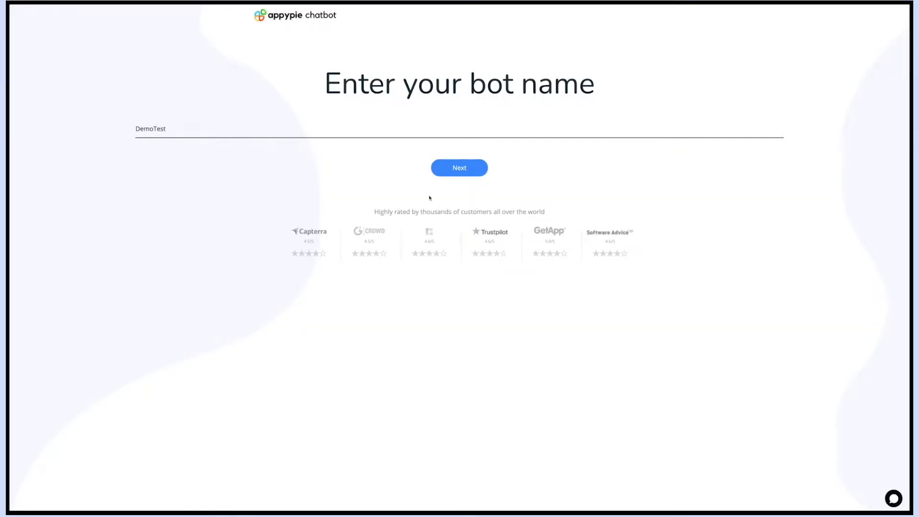
{"action": "left_click", "coordinate": [458, 167]}
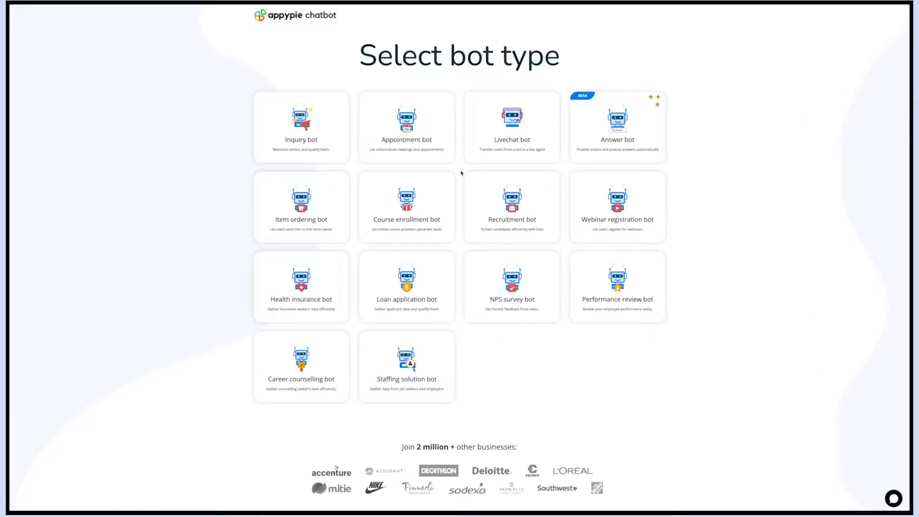
{"action": "mouse_move", "coordinate": [162, 164]}
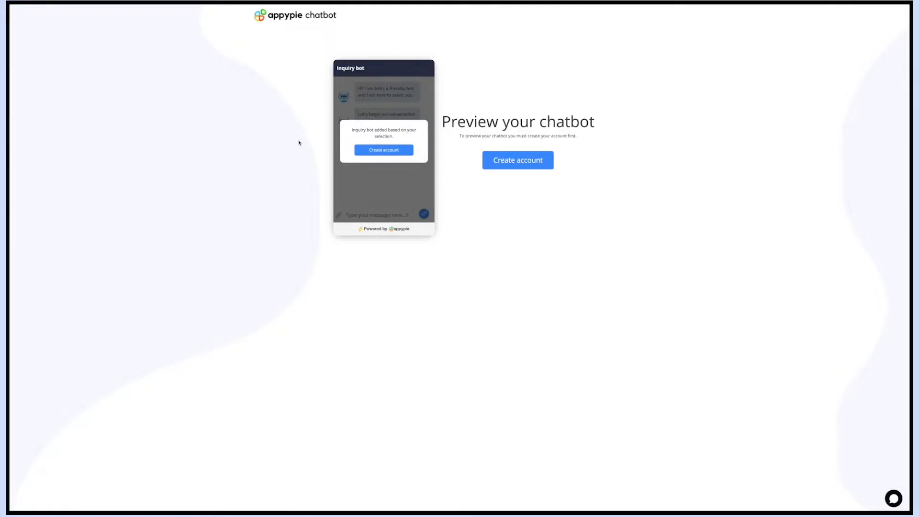
{"action": "mouse_move", "coordinate": [508, 170]}
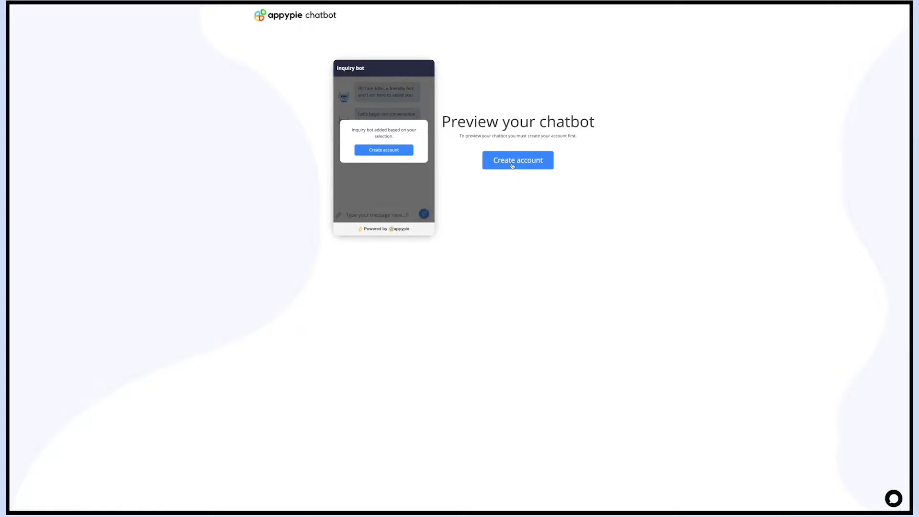
Create an account by agreeing to the terms and signing up with Google.
{"action": "left_click", "coordinate": [517, 160]}
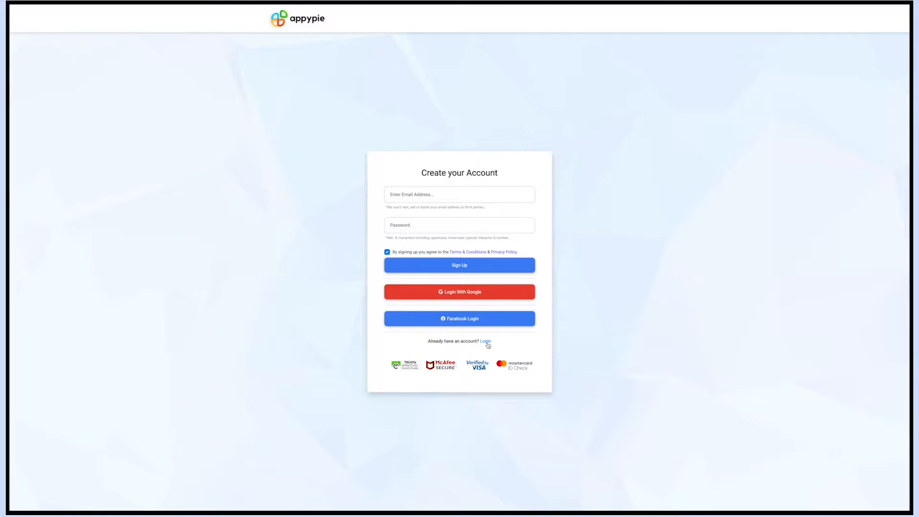
{"action": "left_click", "coordinate": [386, 251]}
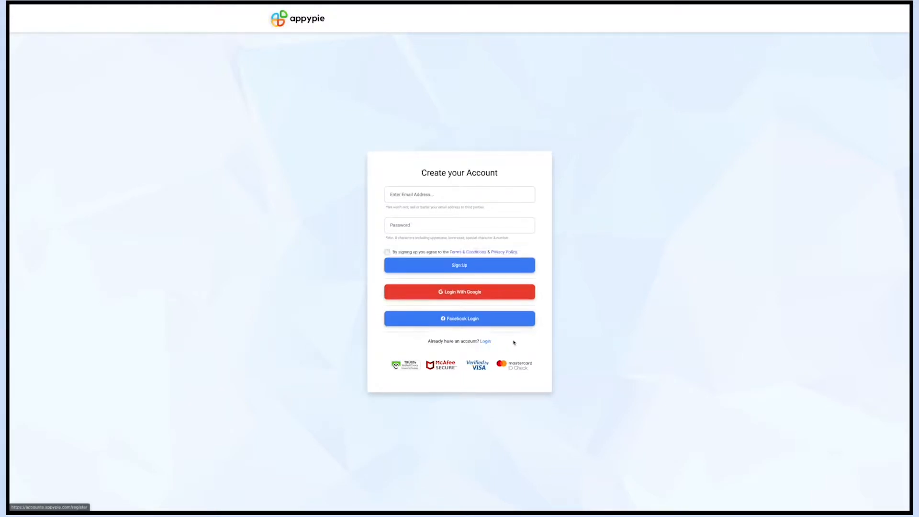
{"action": "left_click", "coordinate": [387, 251]}
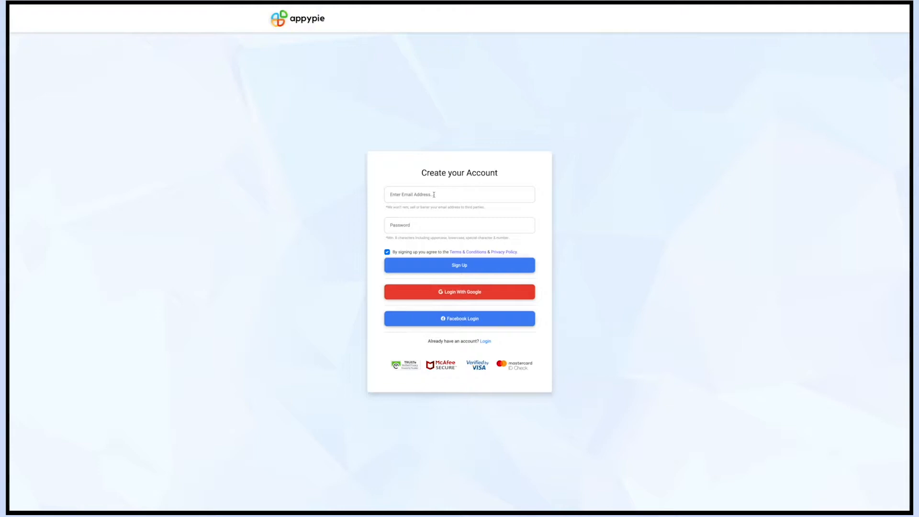
{"action": "mouse_move", "coordinate": [479, 302]}
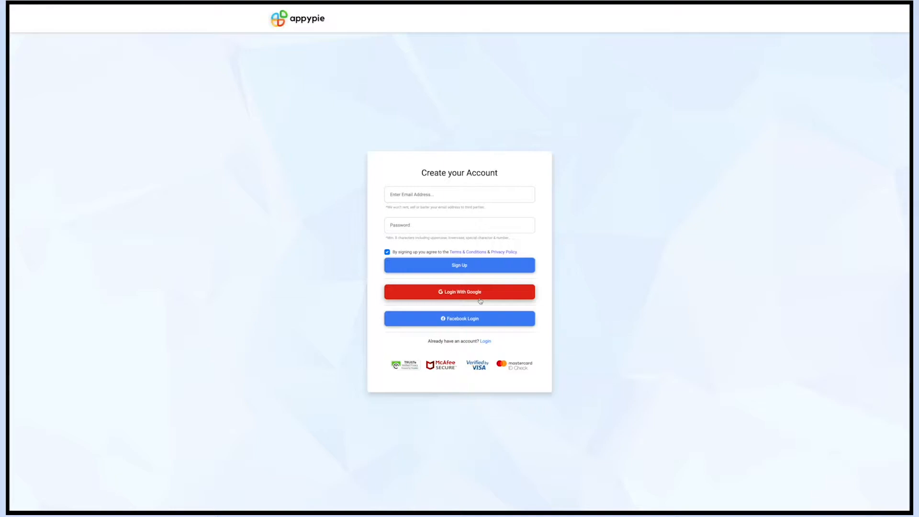
{"action": "left_click", "coordinate": [458, 292]}
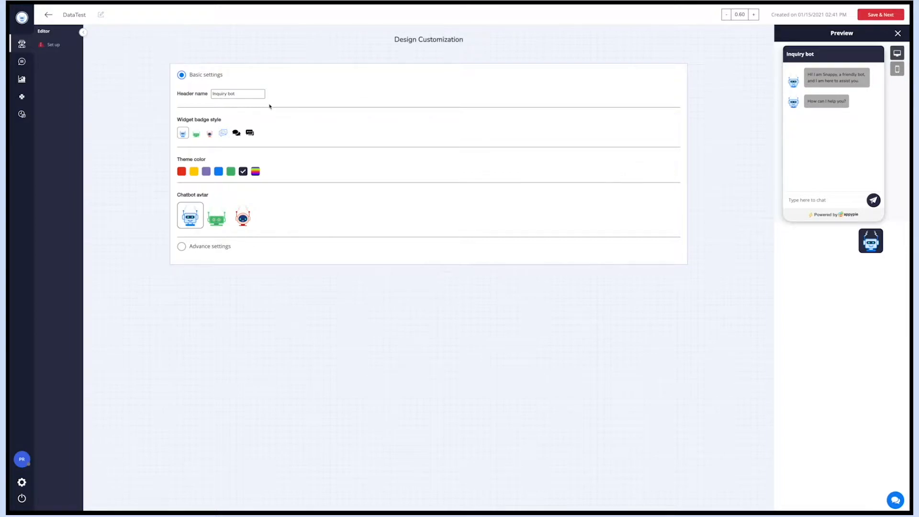
Set the header name to Inquiry and try badge styles, keeping the robot badge.
{"action": "type", "text": "Inquiry"}
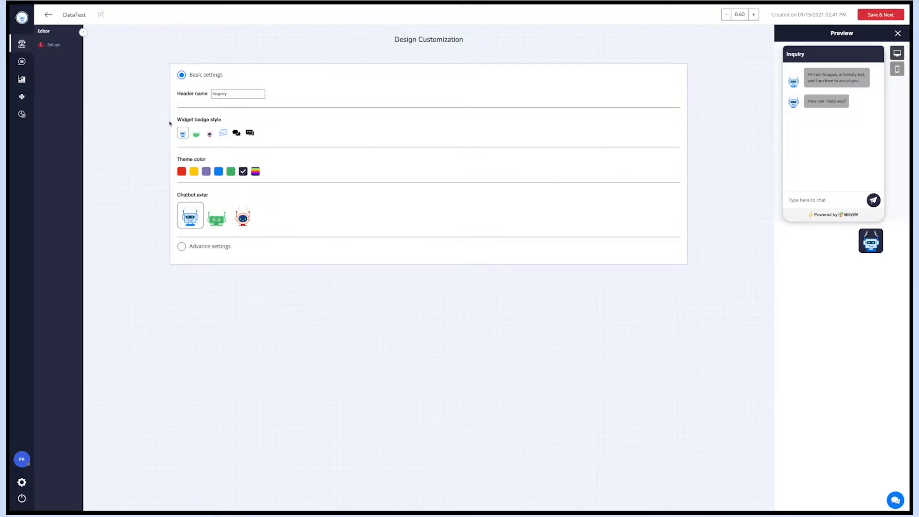
{"action": "left_click", "coordinate": [196, 133]}
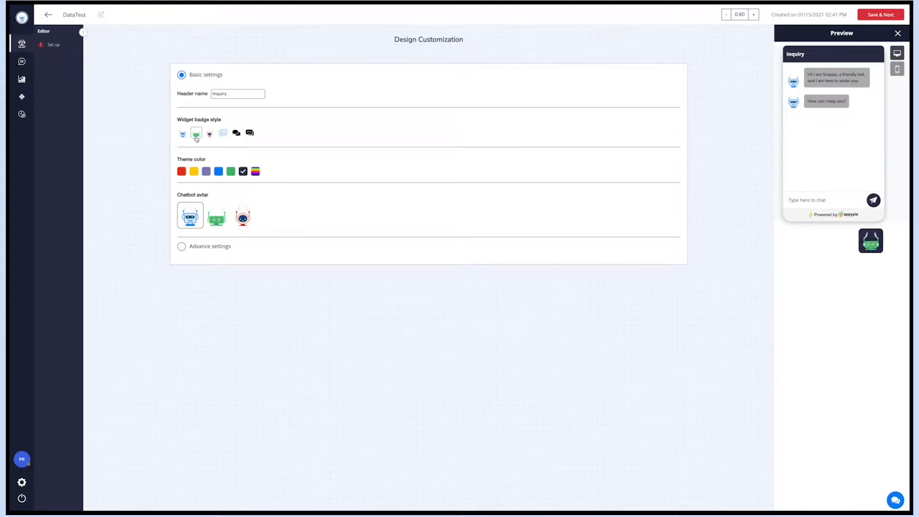
{"action": "left_click", "coordinate": [223, 132]}
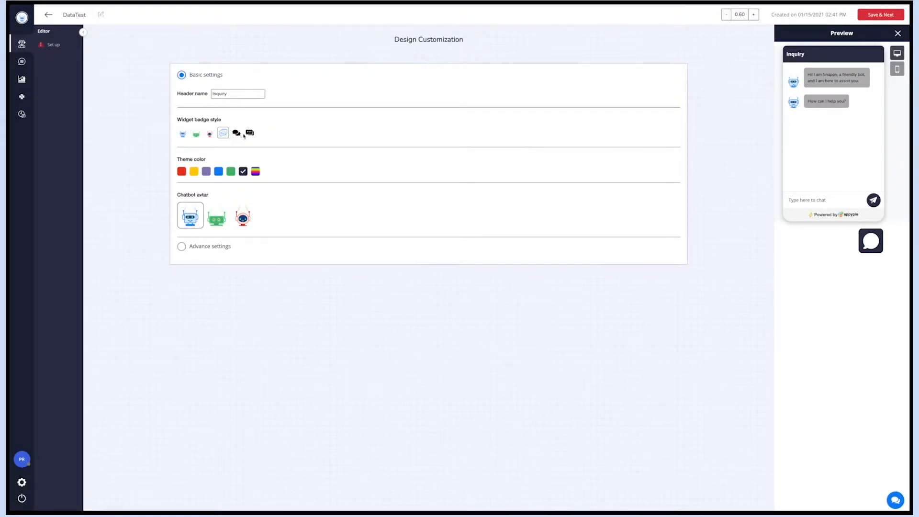
{"action": "left_click", "coordinate": [249, 133]}
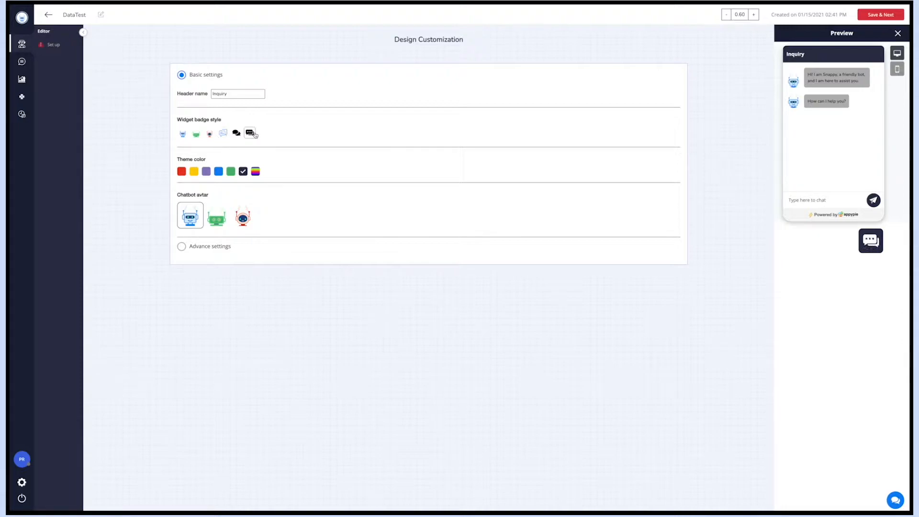
{"action": "left_click", "coordinate": [182, 132]}
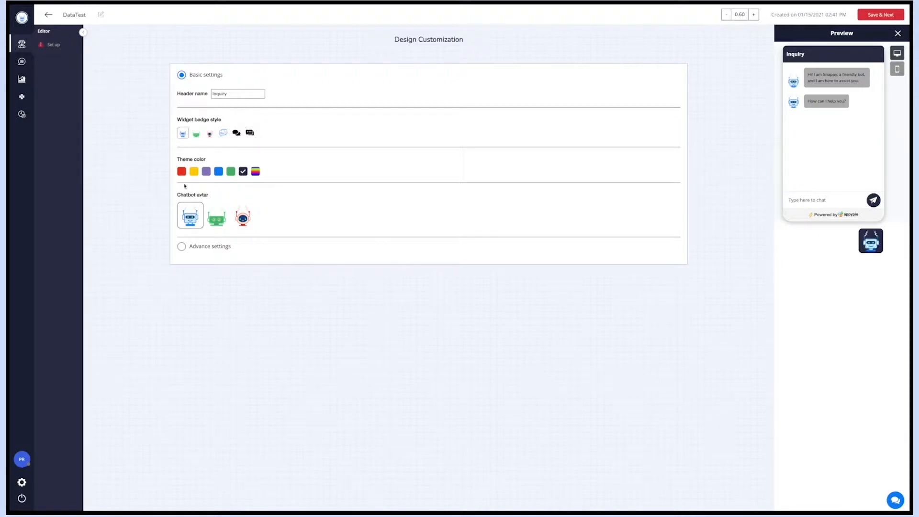
{"action": "left_click", "coordinate": [182, 171]}
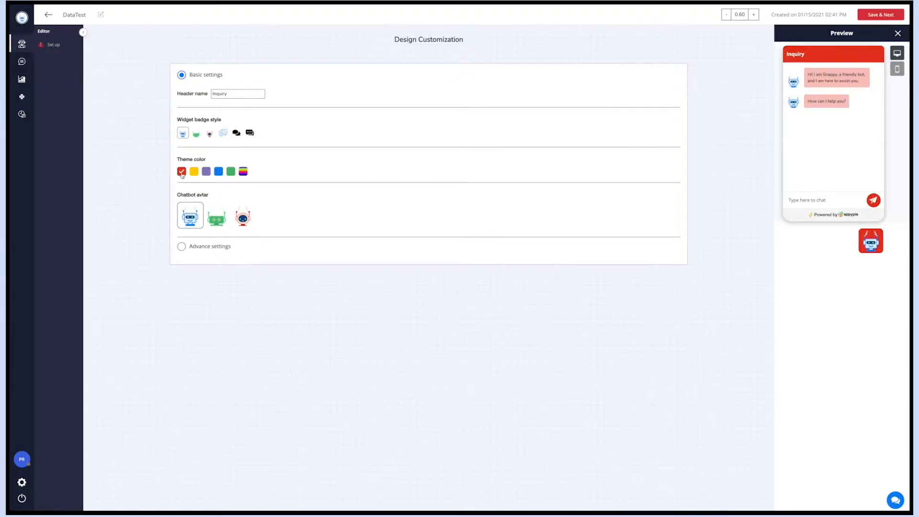
Try red and yellow theme colours, then choose the red-accented robot avatar.
{"action": "left_click", "coordinate": [194, 172]}
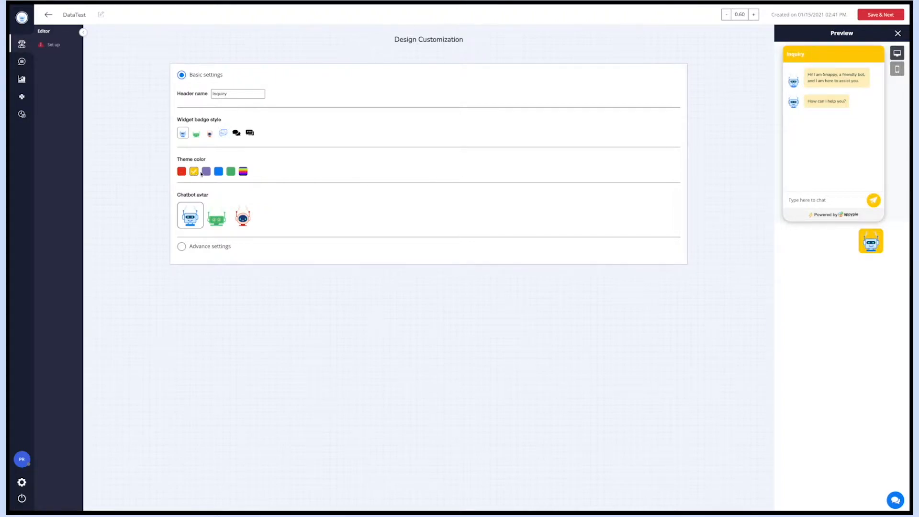
{"action": "left_click", "coordinate": [230, 170]}
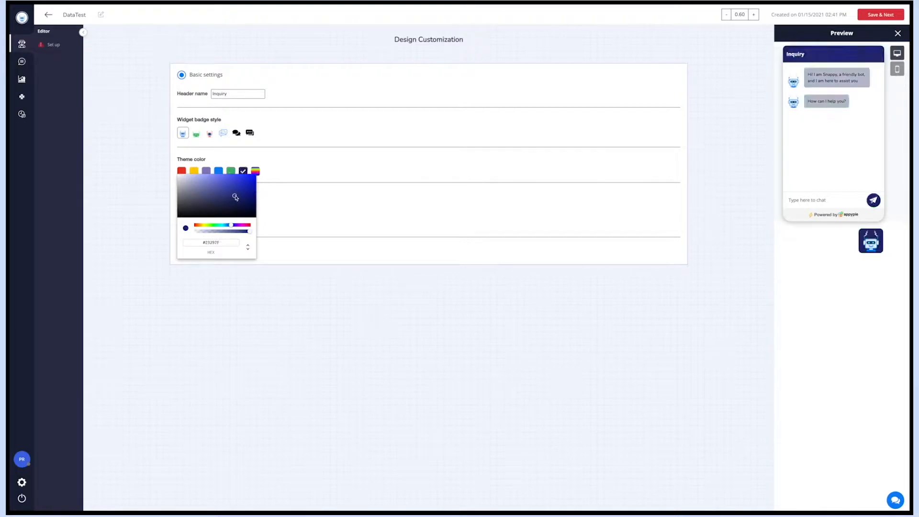
{"action": "left_click", "coordinate": [236, 195]}
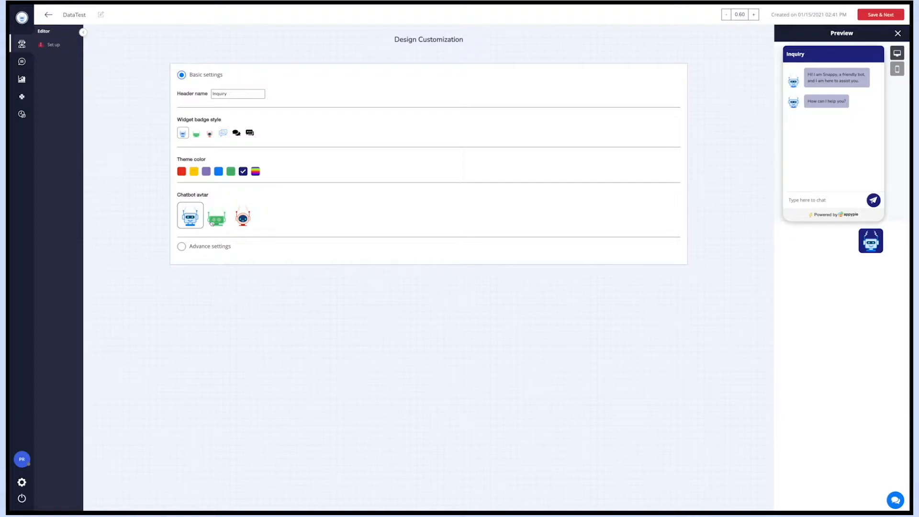
{"action": "left_click", "coordinate": [243, 216]}
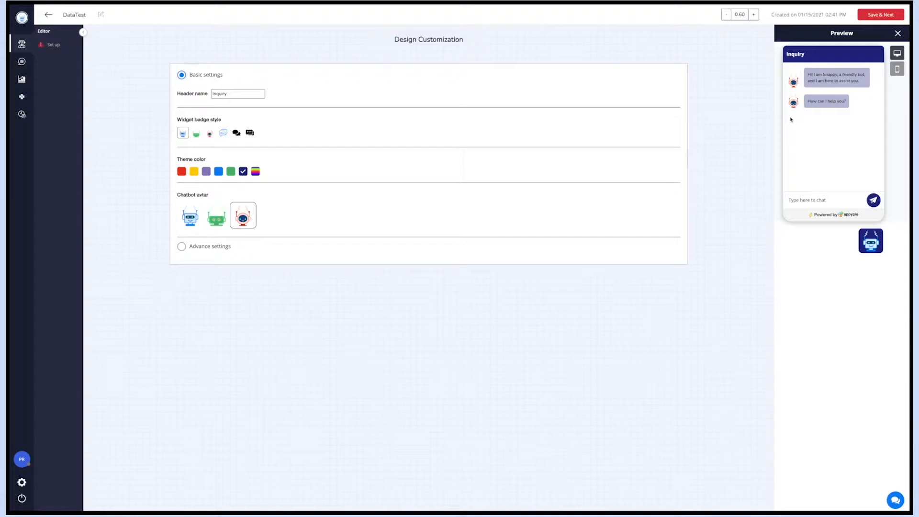
{"action": "mouse_move", "coordinate": [334, 272]}
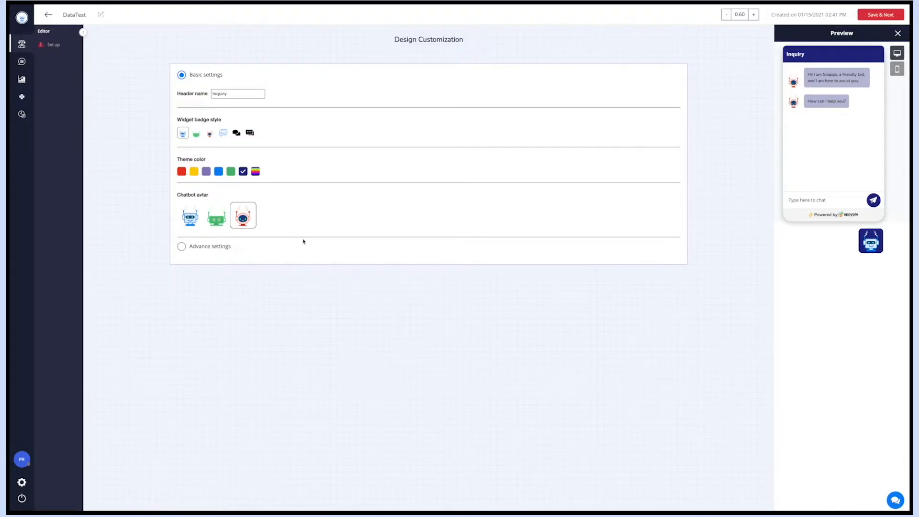
{"action": "left_click", "coordinate": [182, 246]}
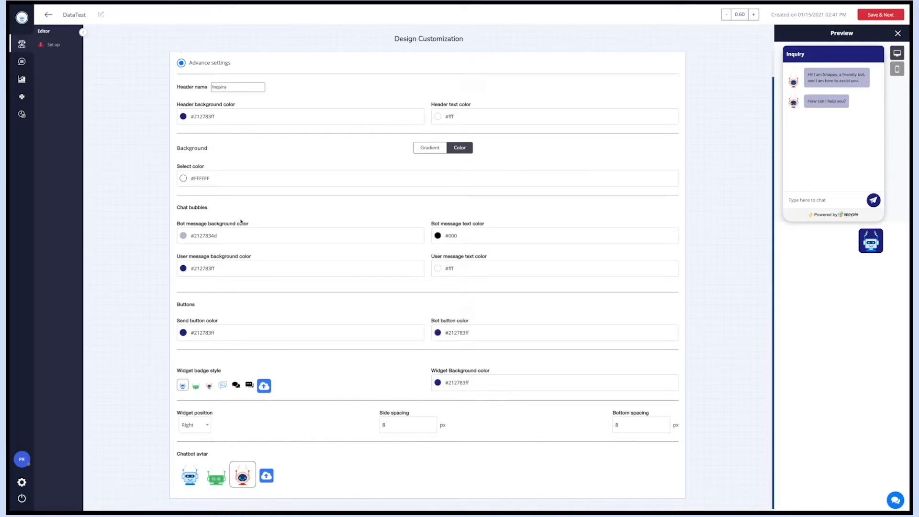
Make the header background dark grey and save the design customization.
{"action": "left_click", "coordinate": [183, 116]}
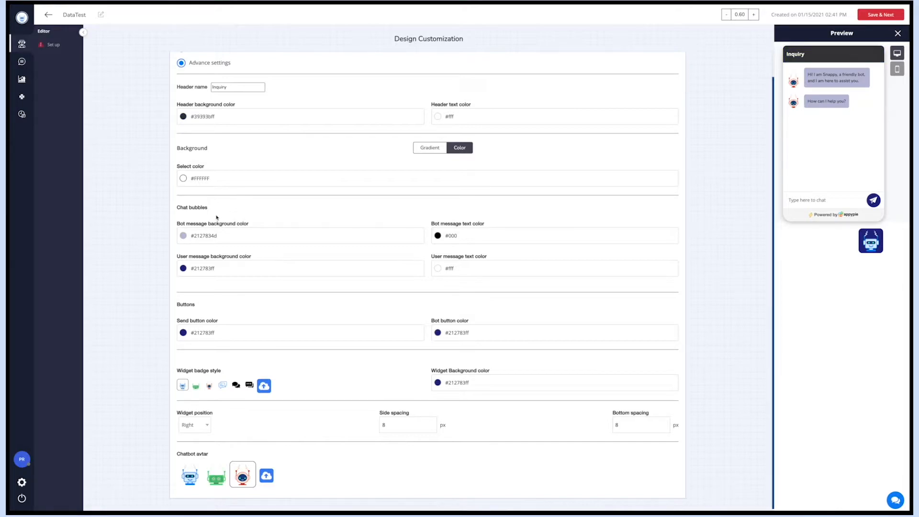
{"action": "mouse_move", "coordinate": [204, 281]}
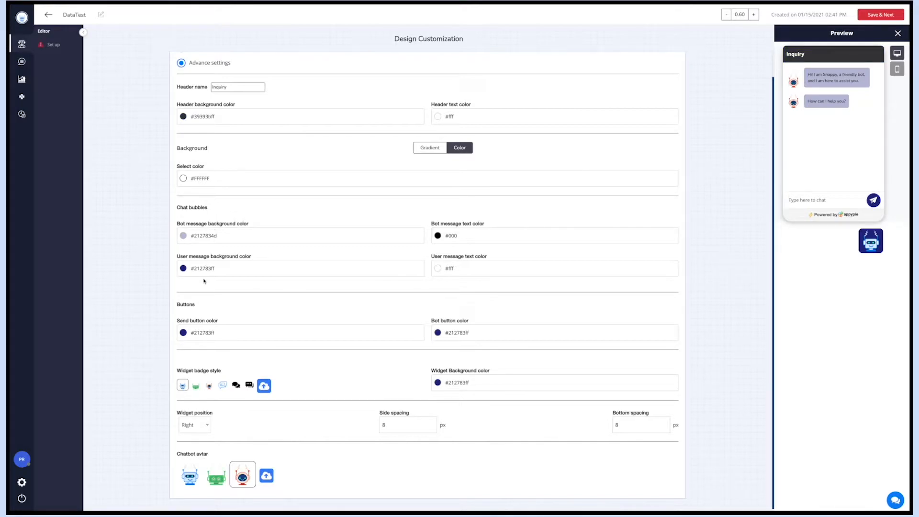
{"action": "mouse_move", "coordinate": [189, 301]}
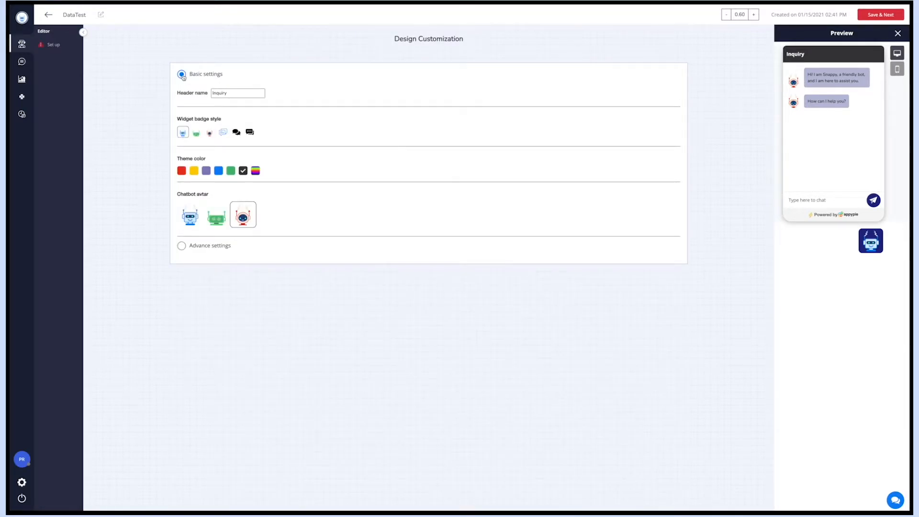
{"action": "left_click", "coordinate": [753, 15]}
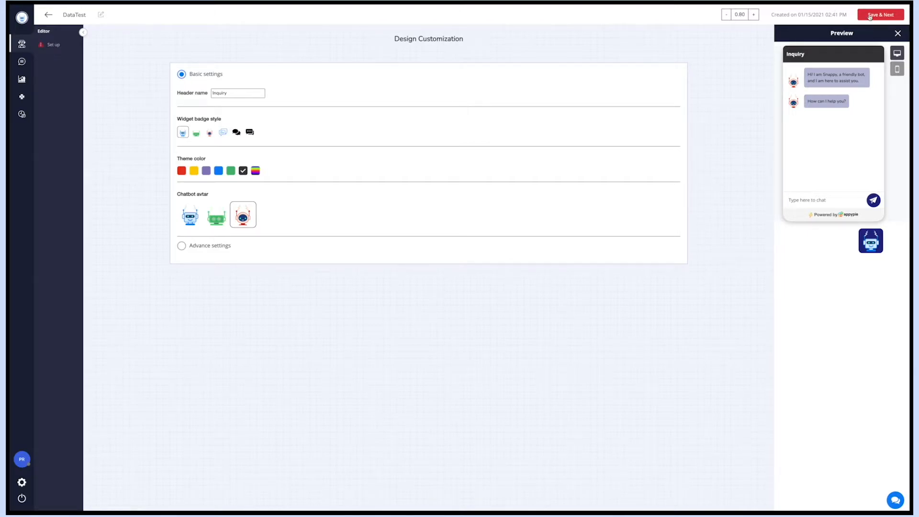
{"action": "left_click", "coordinate": [391, 38]}
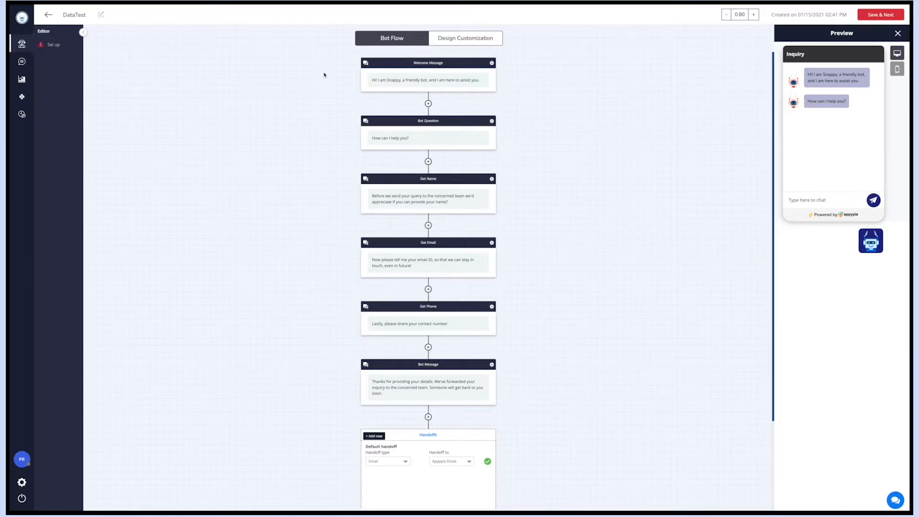
{"action": "mouse_move", "coordinate": [336, 90]}
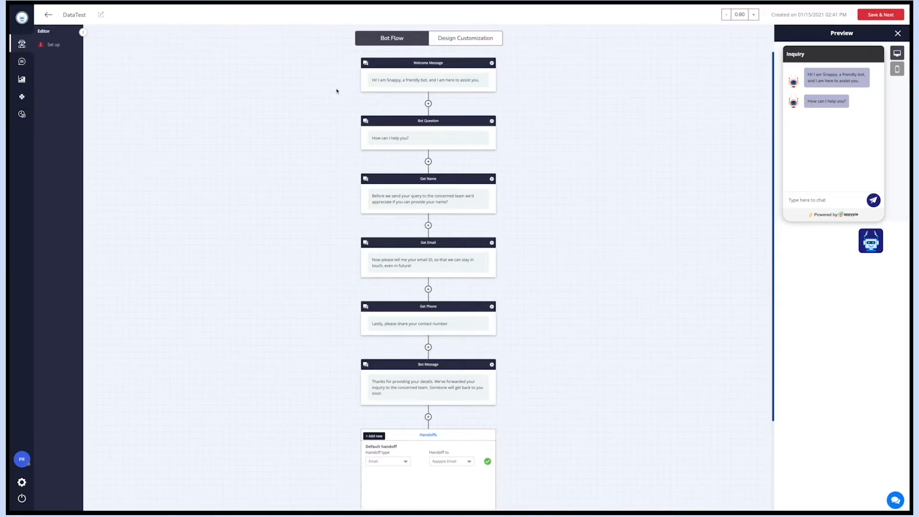
{"action": "mouse_move", "coordinate": [346, 91]}
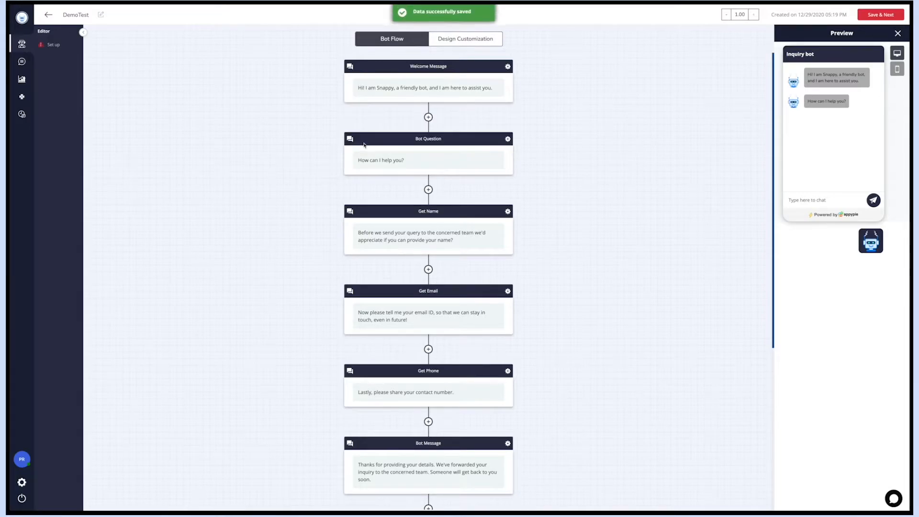
{"action": "mouse_move", "coordinate": [641, 164]}
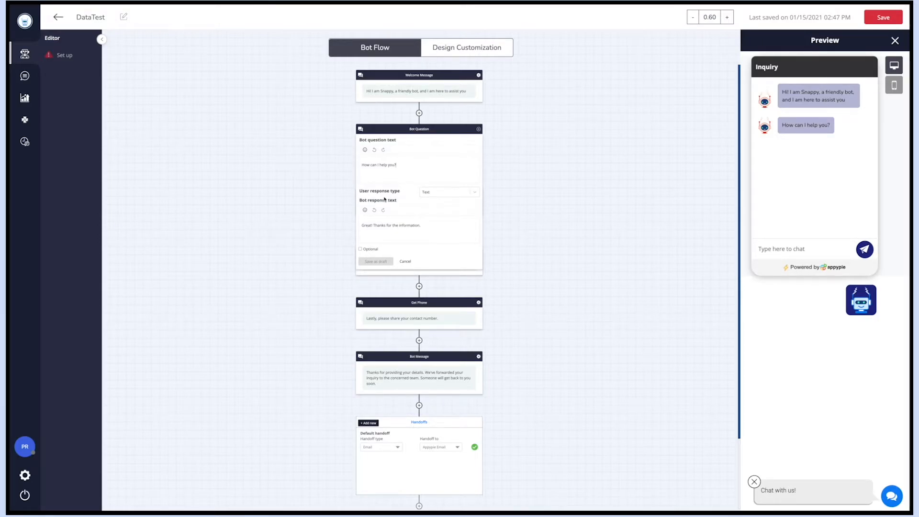
{"action": "mouse_move", "coordinate": [391, 208]}
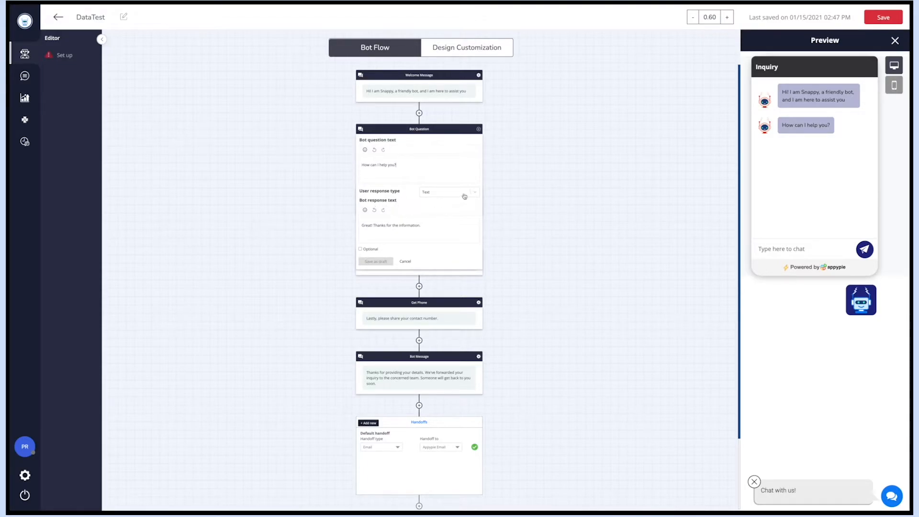
Review Bot Question response types, keep Text, and close the step editor.
{"action": "left_click", "coordinate": [448, 191]}
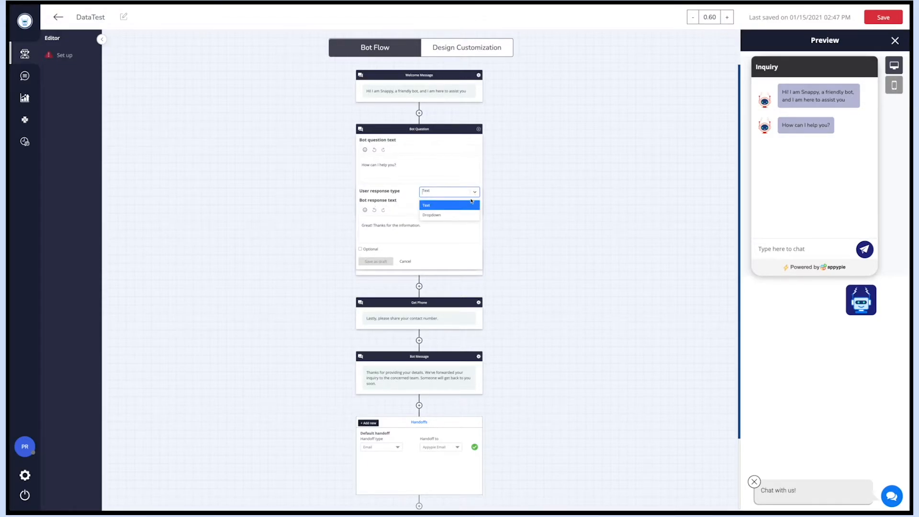
{"action": "left_click", "coordinate": [432, 215]}
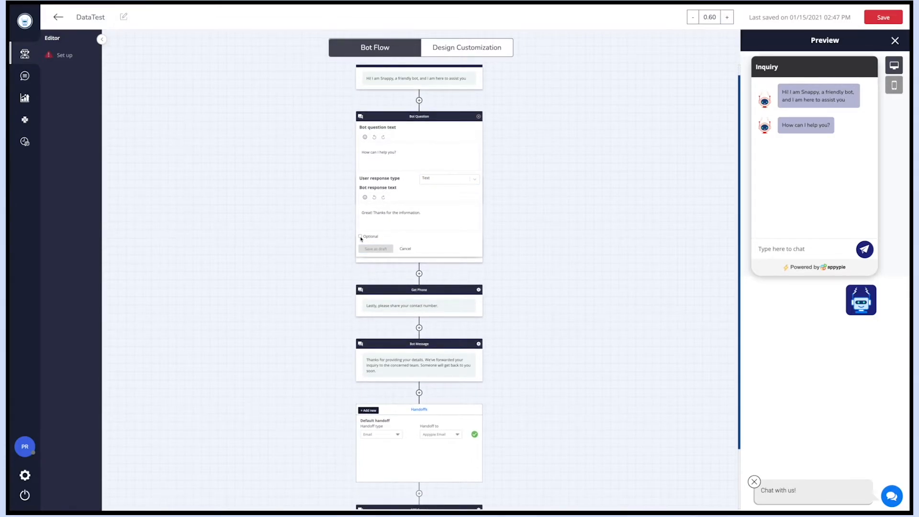
{"action": "left_click", "coordinate": [360, 234]}
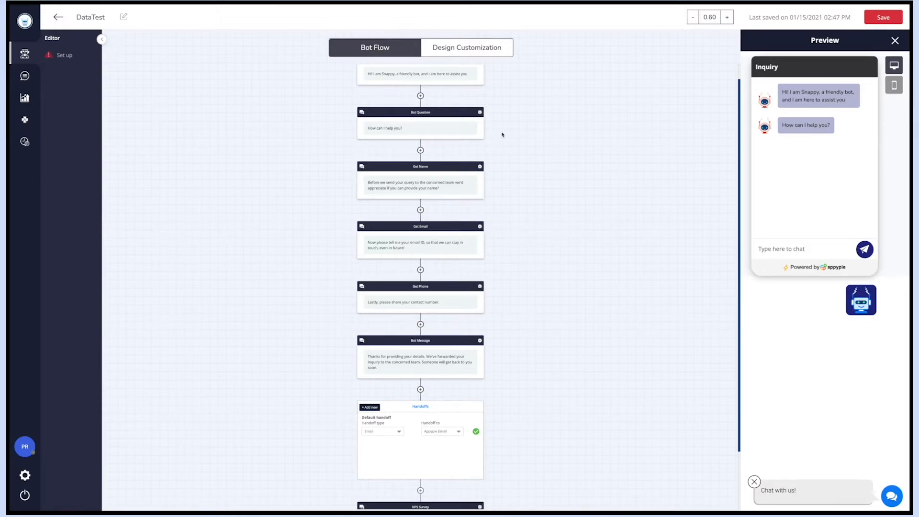
Scroll through the bot flow and set the handoff type to Message.
{"action": "left_click", "coordinate": [480, 112]}
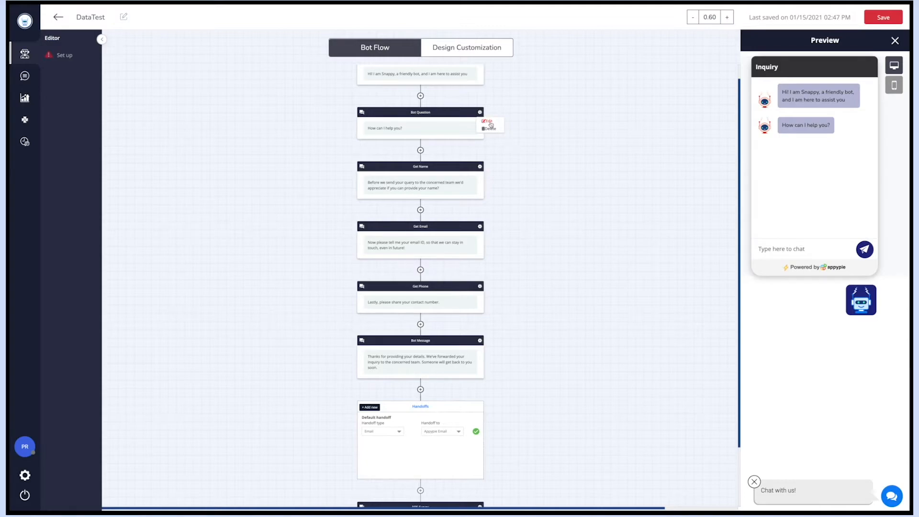
{"action": "scroll", "scroll_direction": "down", "scroll_amount": 3}
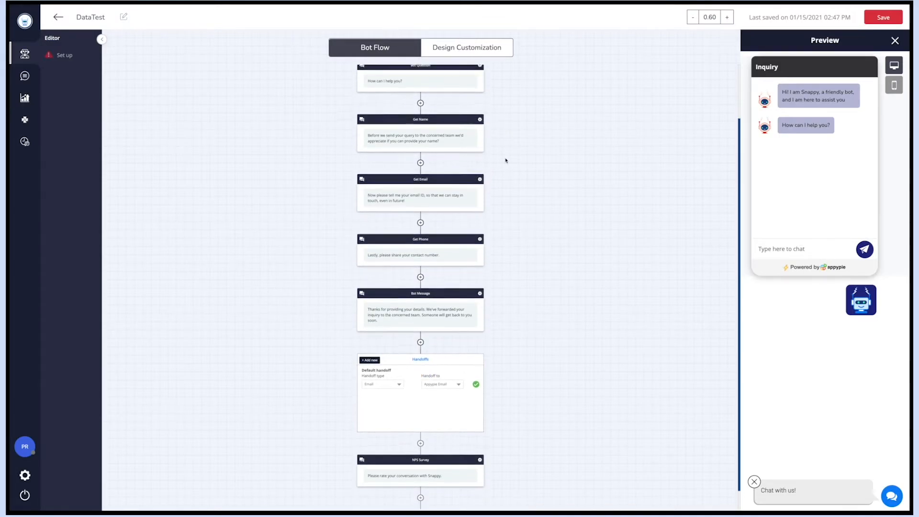
{"action": "scroll", "scroll_direction": "down", "scroll_amount": 3}
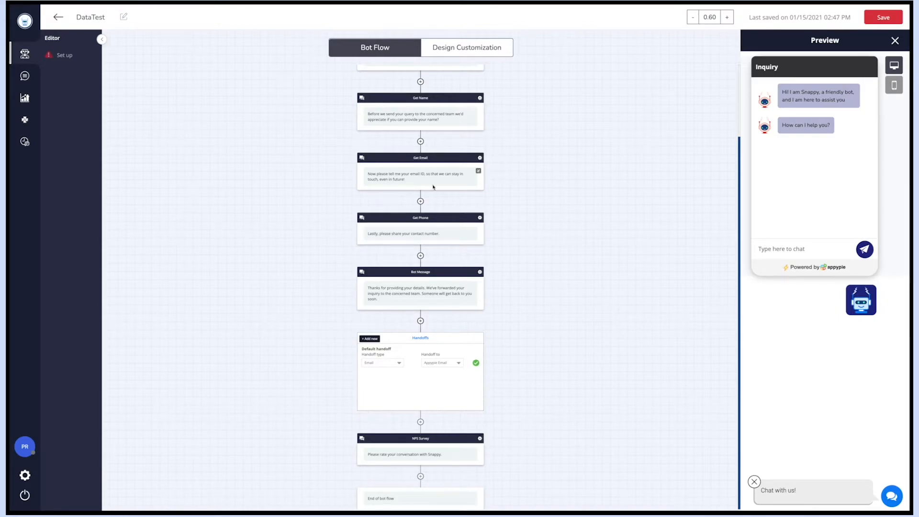
{"action": "mouse_move", "coordinate": [427, 279]}
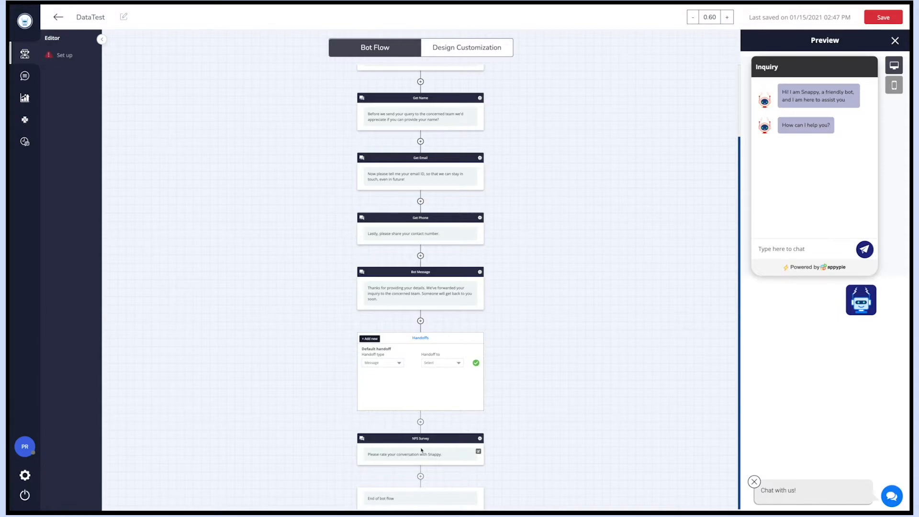
{"action": "mouse_move", "coordinate": [426, 455]}
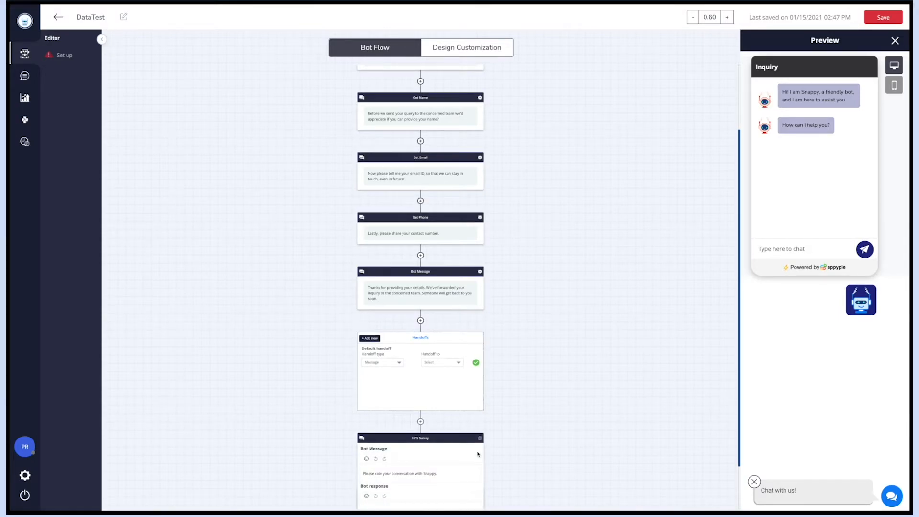
{"action": "scroll", "scroll_direction": "down", "scroll_amount": 3}
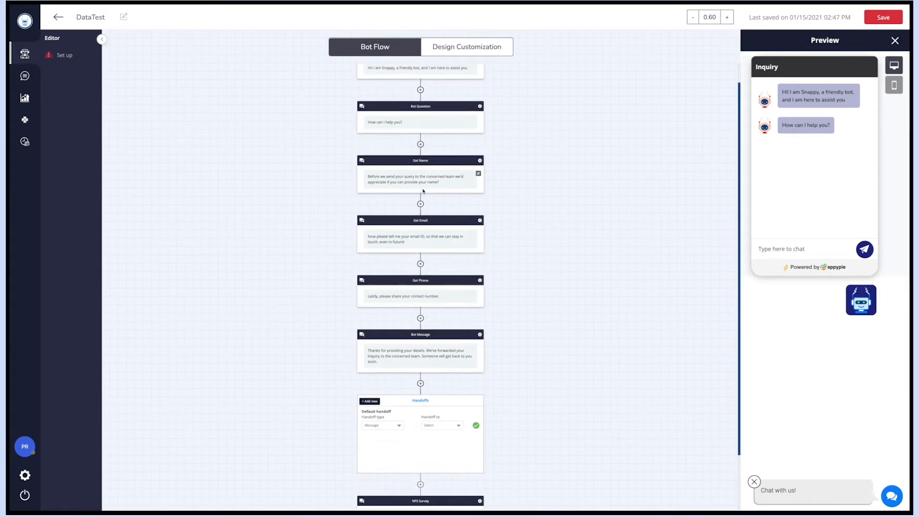
{"action": "left_click", "coordinate": [420, 203]}
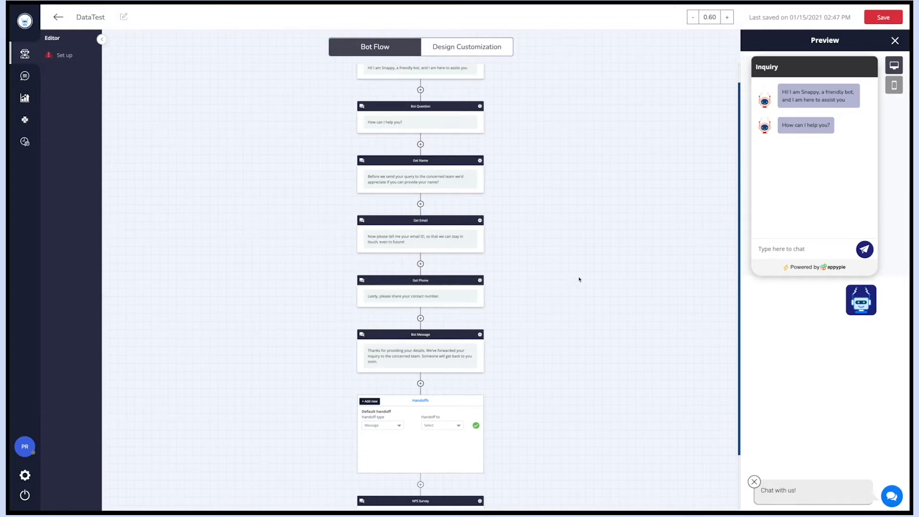
{"action": "mouse_move", "coordinate": [828, 184]}
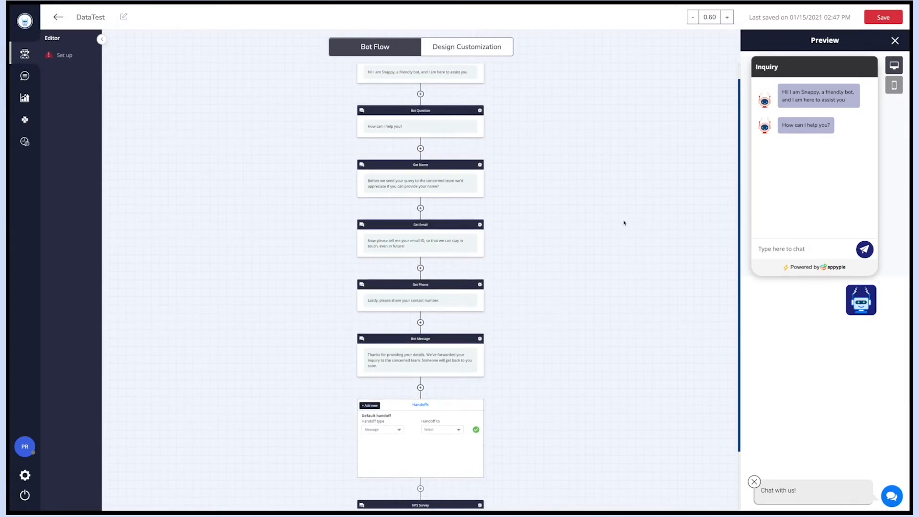
Revisit Design Customization, return to Bot Flow, and save the DemoTest bot.
{"action": "left_click", "coordinate": [466, 38]}
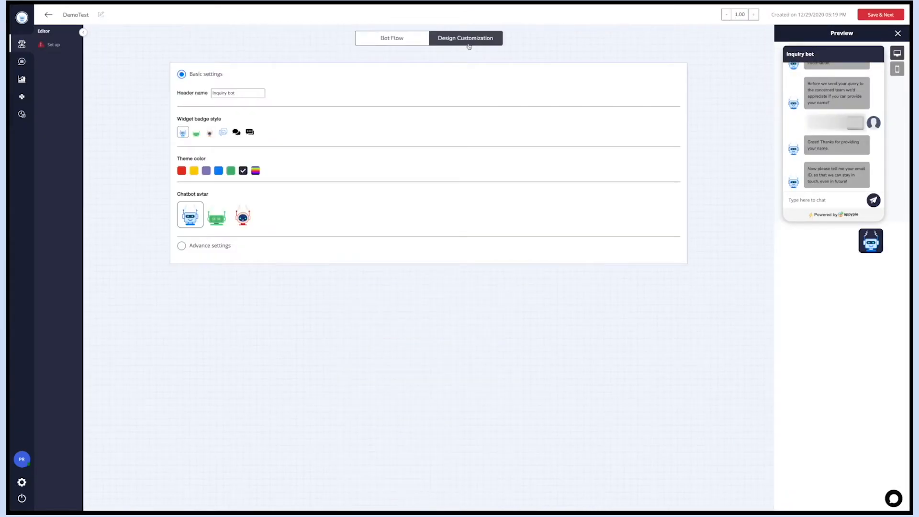
{"action": "left_click", "coordinate": [391, 38]}
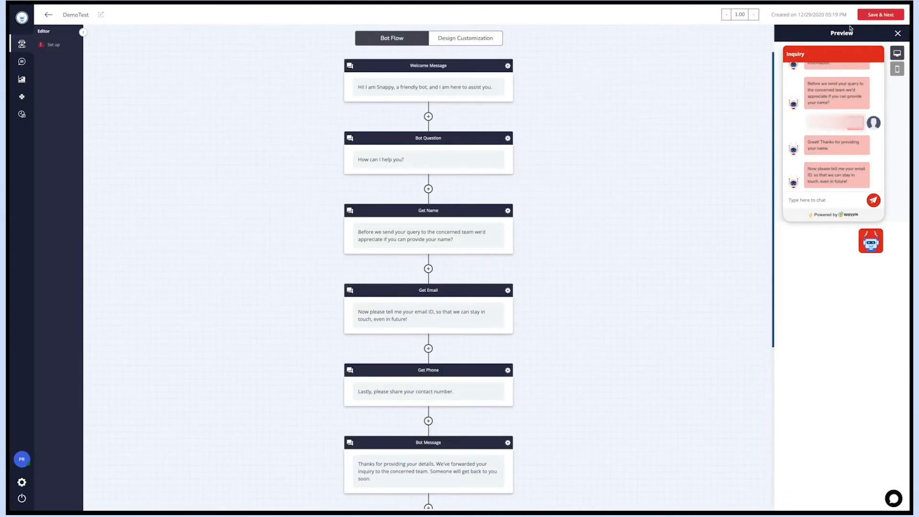
{"action": "left_click", "coordinate": [881, 15]}
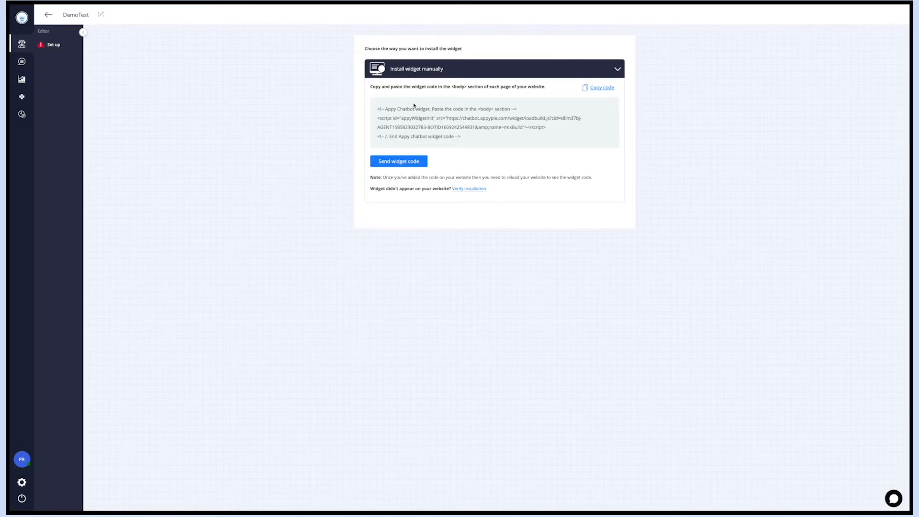
{"action": "mouse_move", "coordinate": [495, 97]}
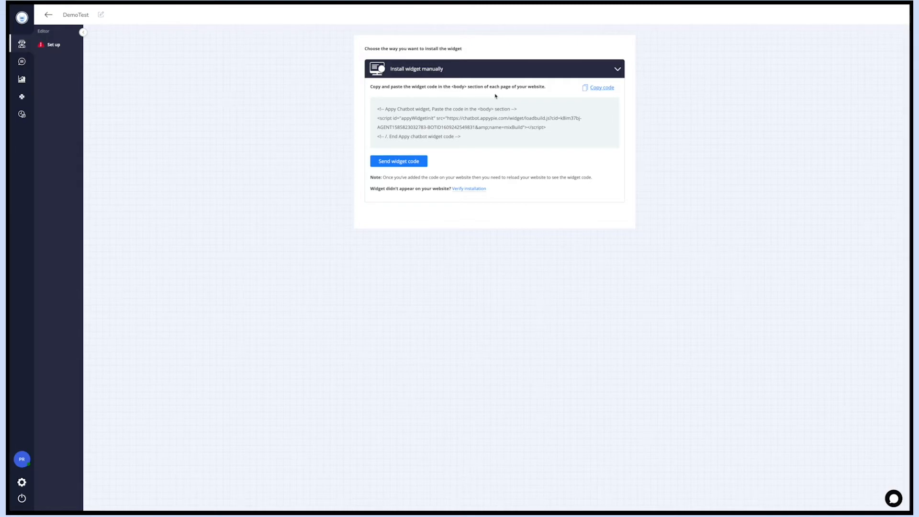
{"action": "left_click", "coordinate": [598, 87]}
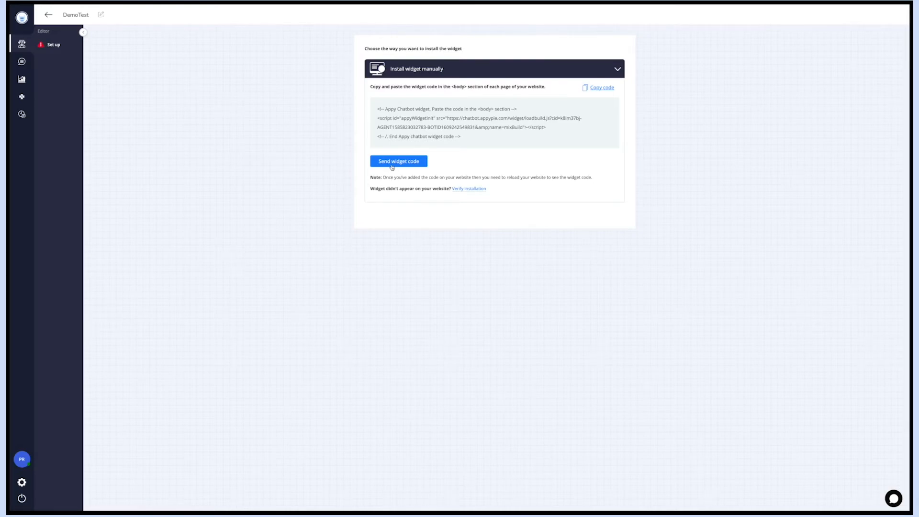
Email the widget code installation instructions to the developer's address.
{"action": "left_click", "coordinate": [399, 161]}
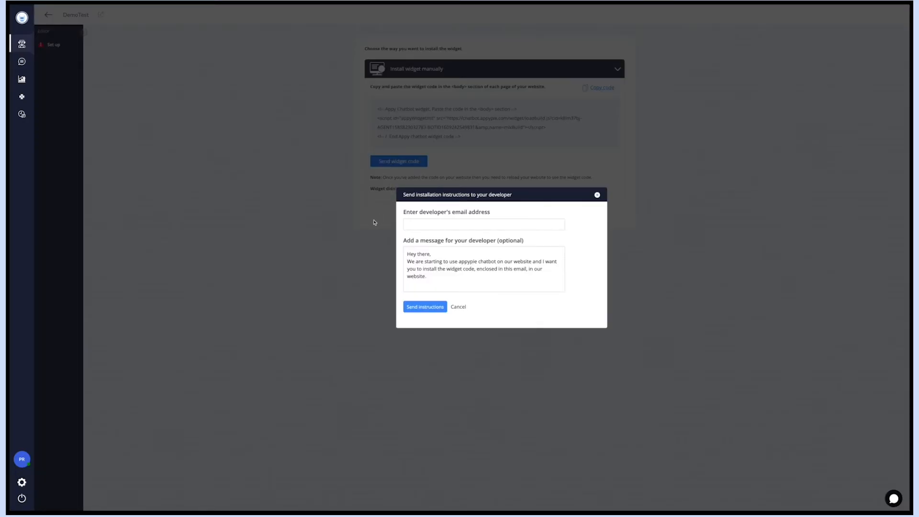
{"action": "left_click", "coordinate": [483, 224]}
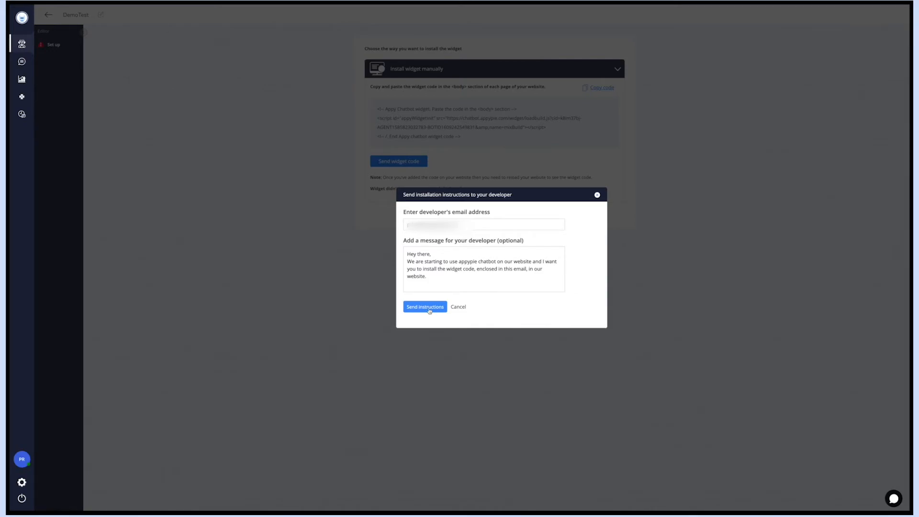
{"action": "left_click", "coordinate": [425, 306]}
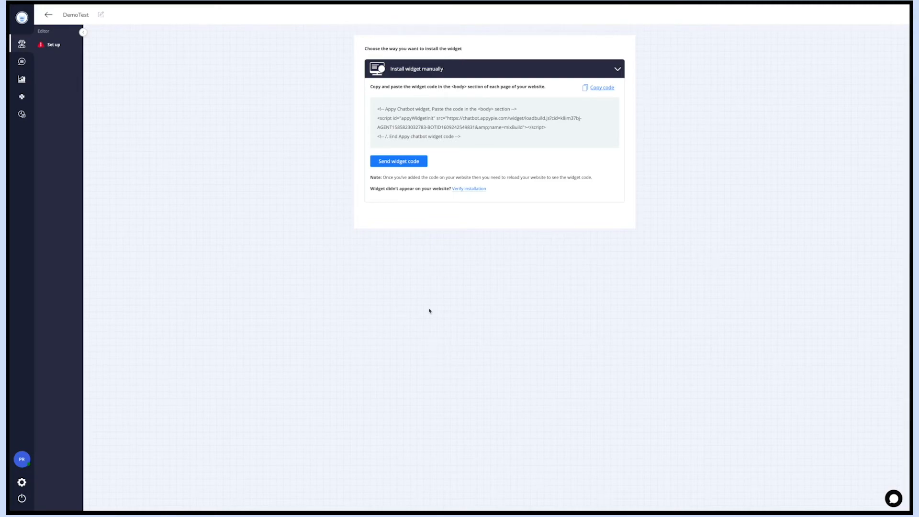
Finish the installation step so DemoTest goes live.
{"action": "left_click", "coordinate": [398, 161]}
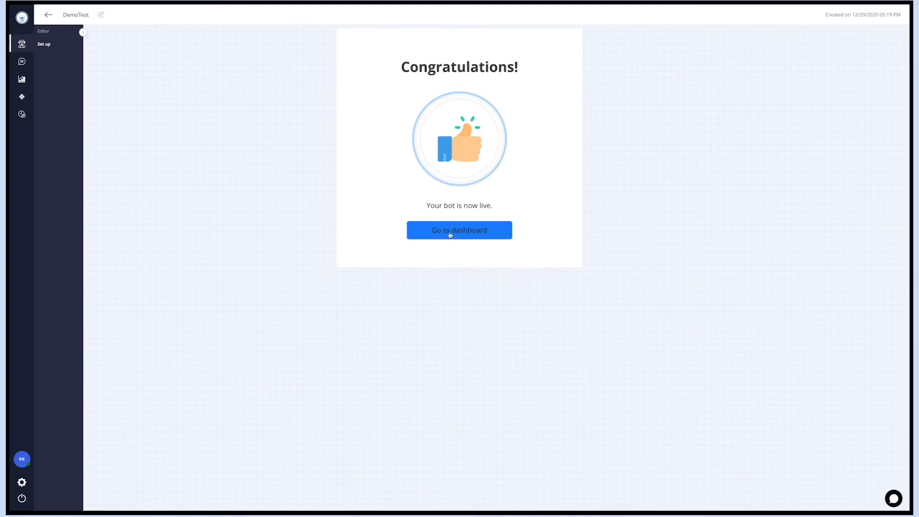
Open the dashboard, view the upgrade plans, and close the plan comparison.
{"action": "left_click", "coordinate": [459, 230]}
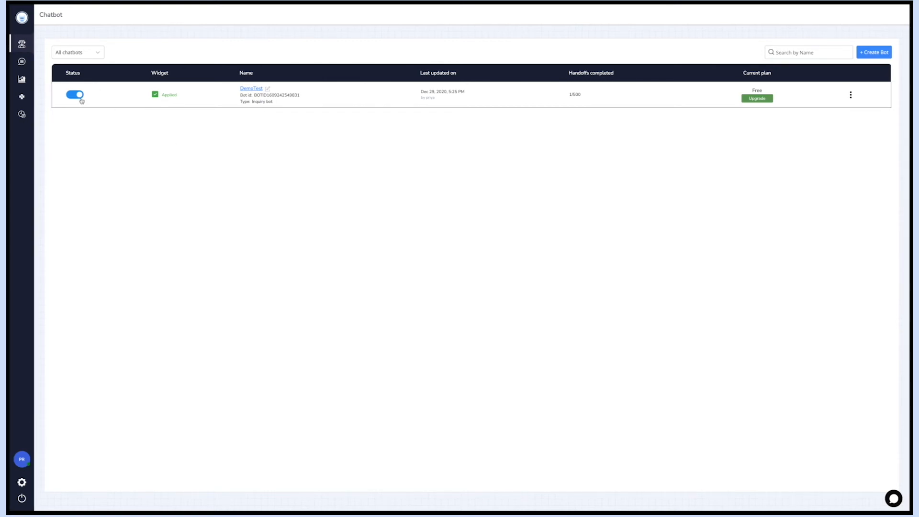
{"action": "mouse_move", "coordinate": [173, 92]}
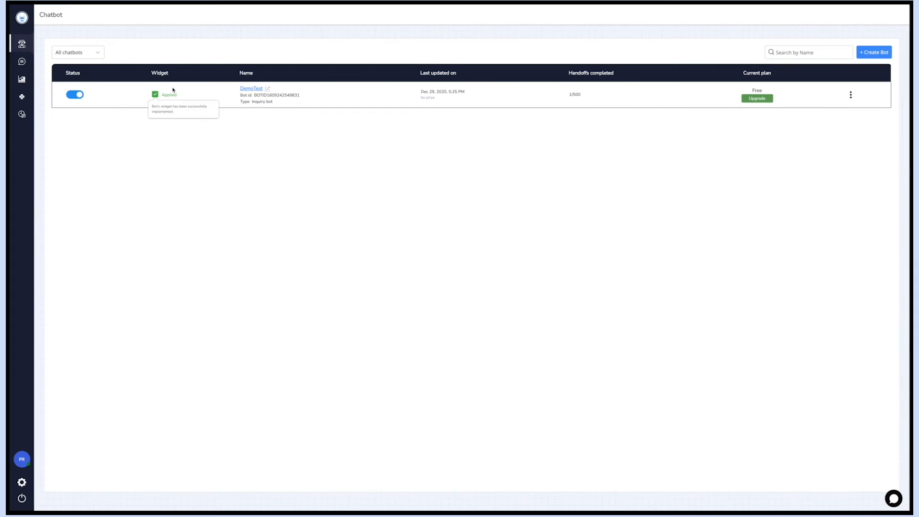
{"action": "mouse_move", "coordinate": [259, 110]}
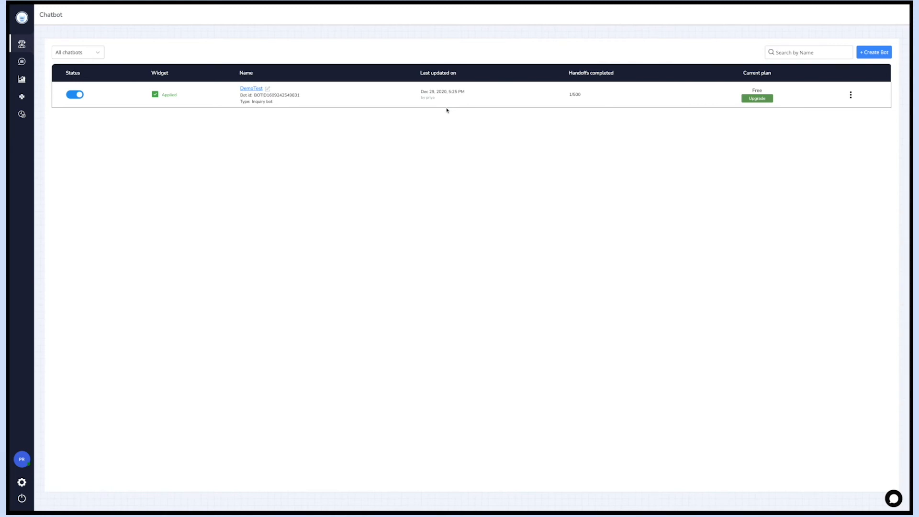
{"action": "mouse_move", "coordinate": [590, 86]}
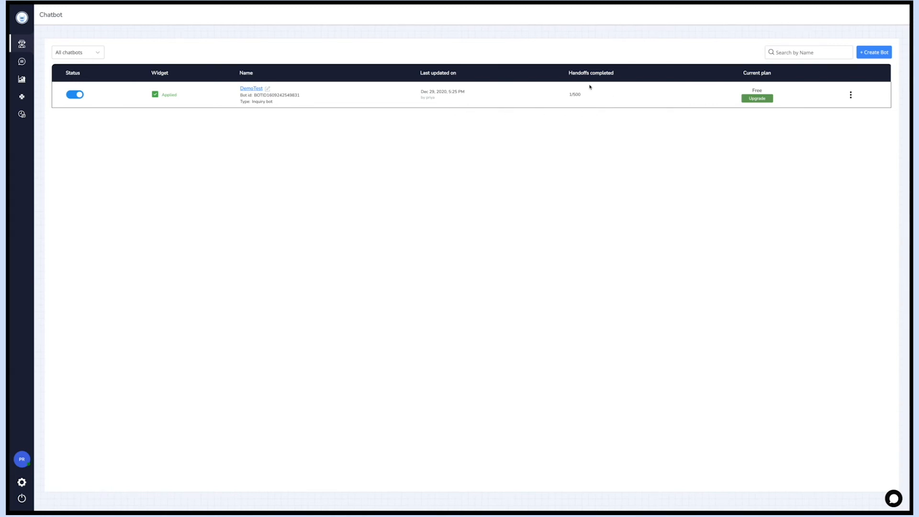
{"action": "mouse_move", "coordinate": [755, 84]}
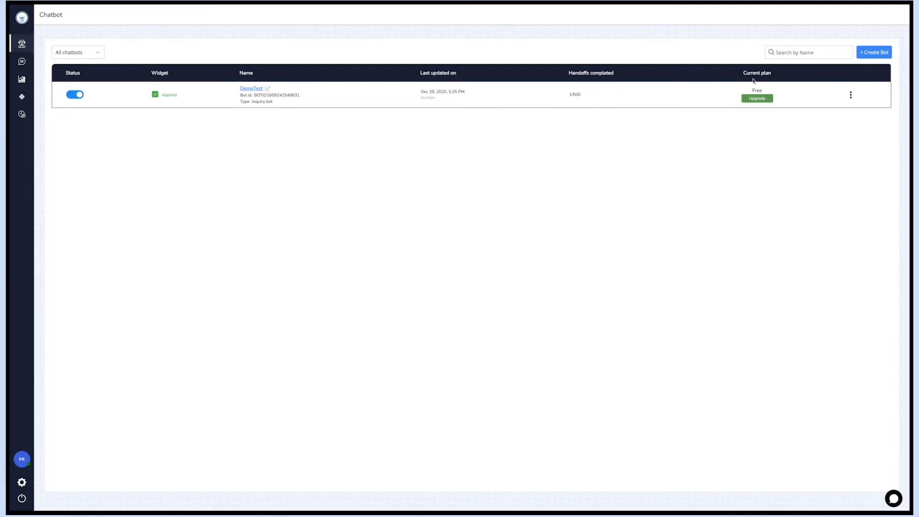
{"action": "left_click", "coordinate": [756, 99]}
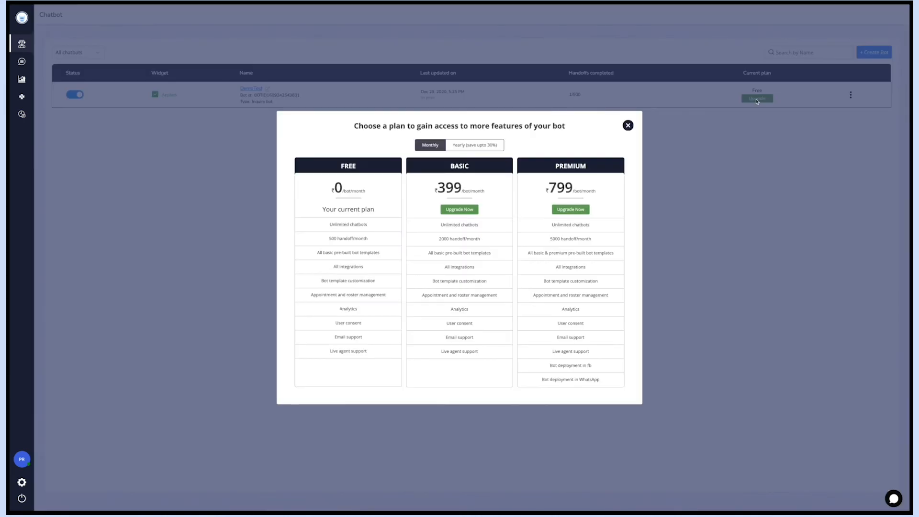
{"action": "left_click", "coordinate": [627, 125]}
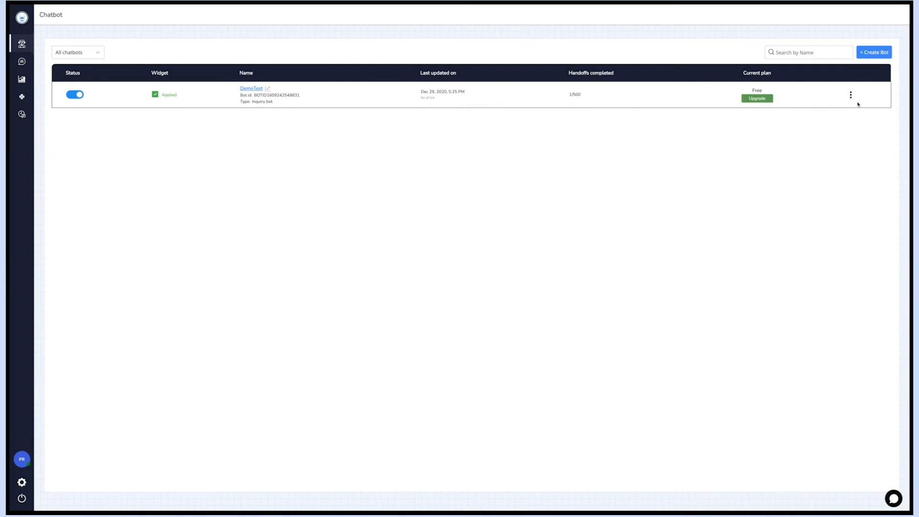
{"action": "left_click", "coordinate": [850, 94]}
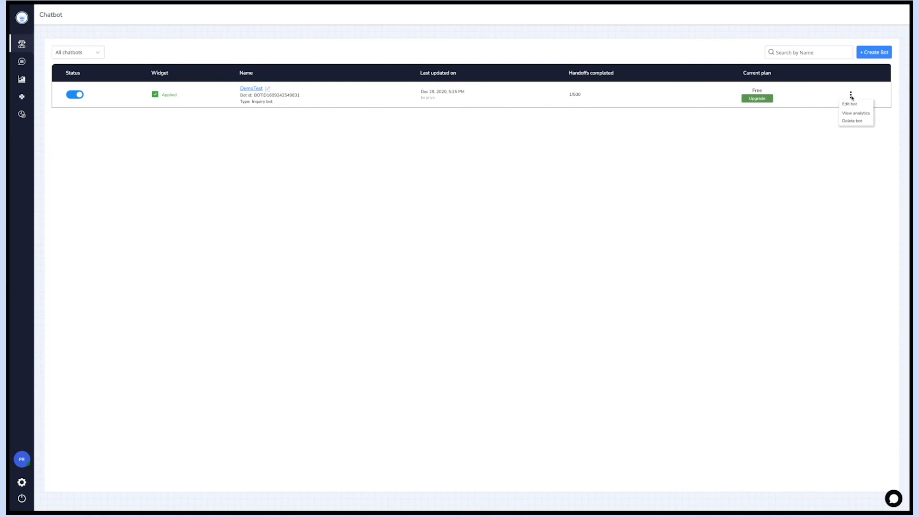
{"action": "mouse_move", "coordinate": [846, 123]}
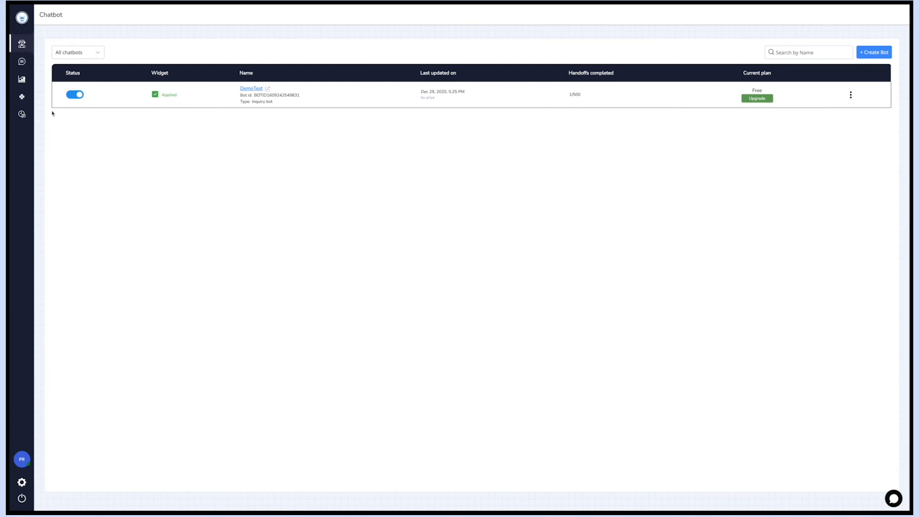
{"action": "left_click", "coordinate": [77, 53]}
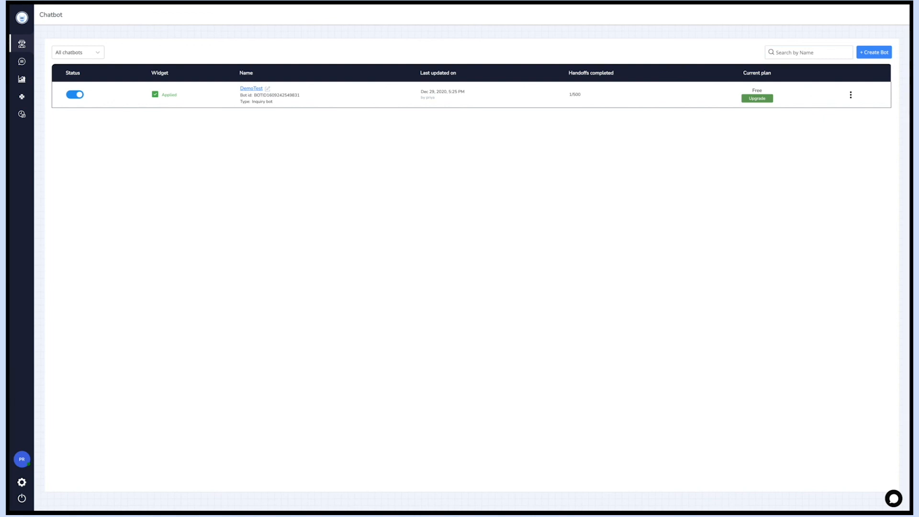
{"action": "mouse_move", "coordinate": [903, 111]}
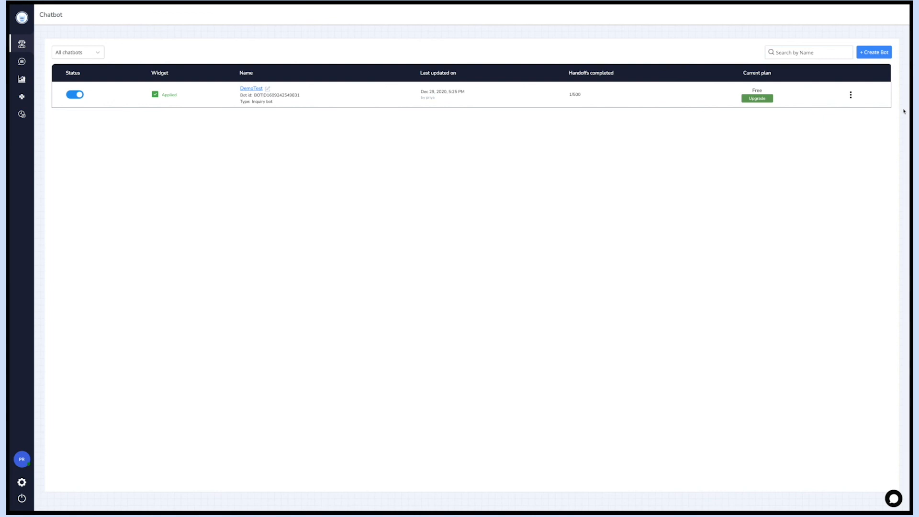